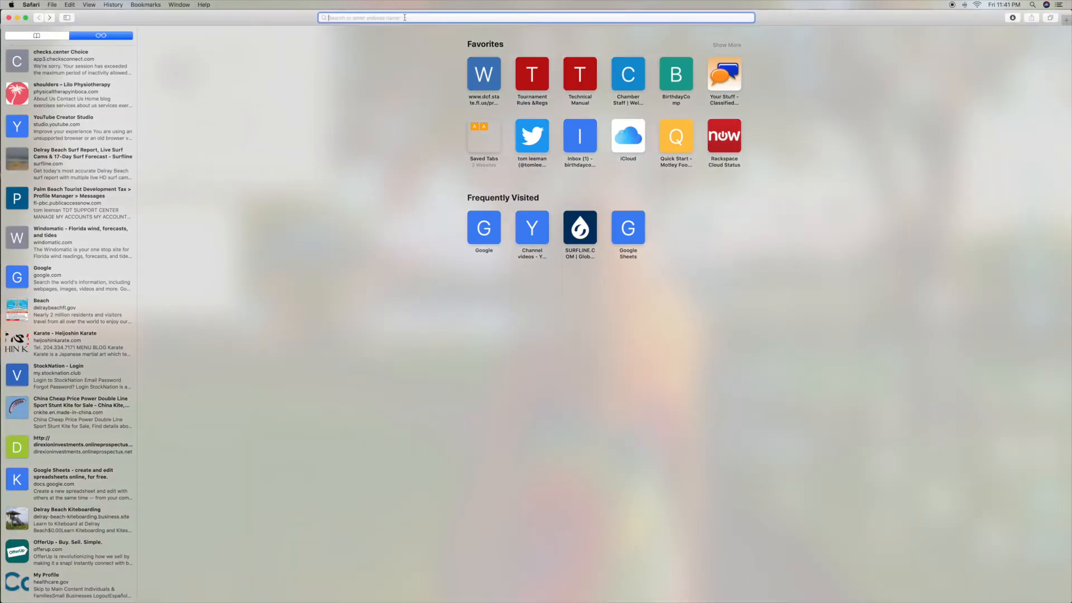
Load speedtest.net by entering "speedtest" in the Safari address bar.
text(s)
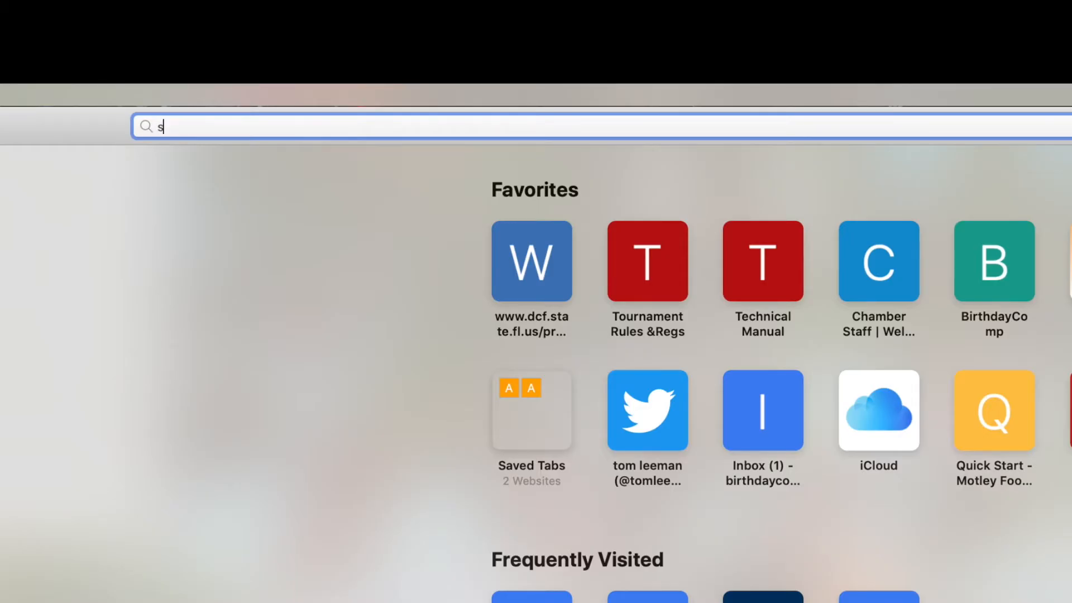
text(peedtest.net)
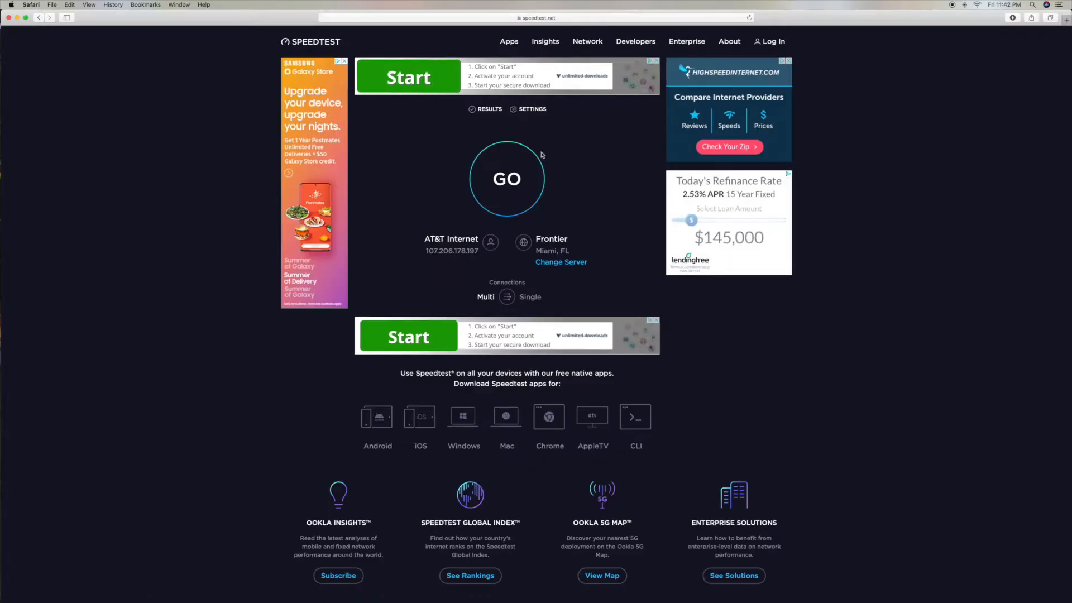
Run the speed test with GO, ending at 18 ms ping, 28.90 down, 4.62 up.
click(506, 178)
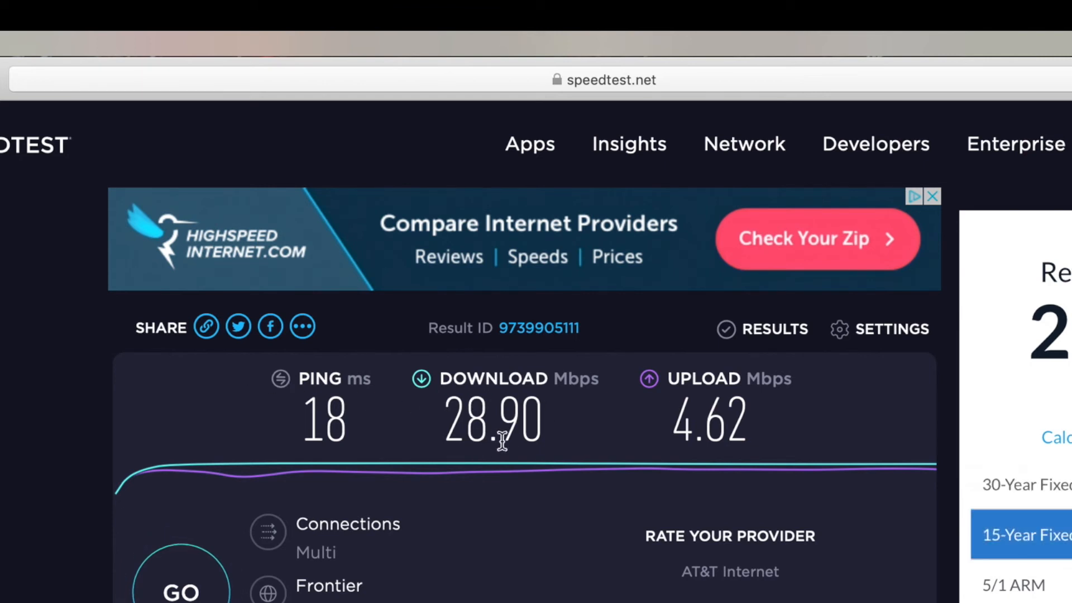
mouse_move(676, 427)
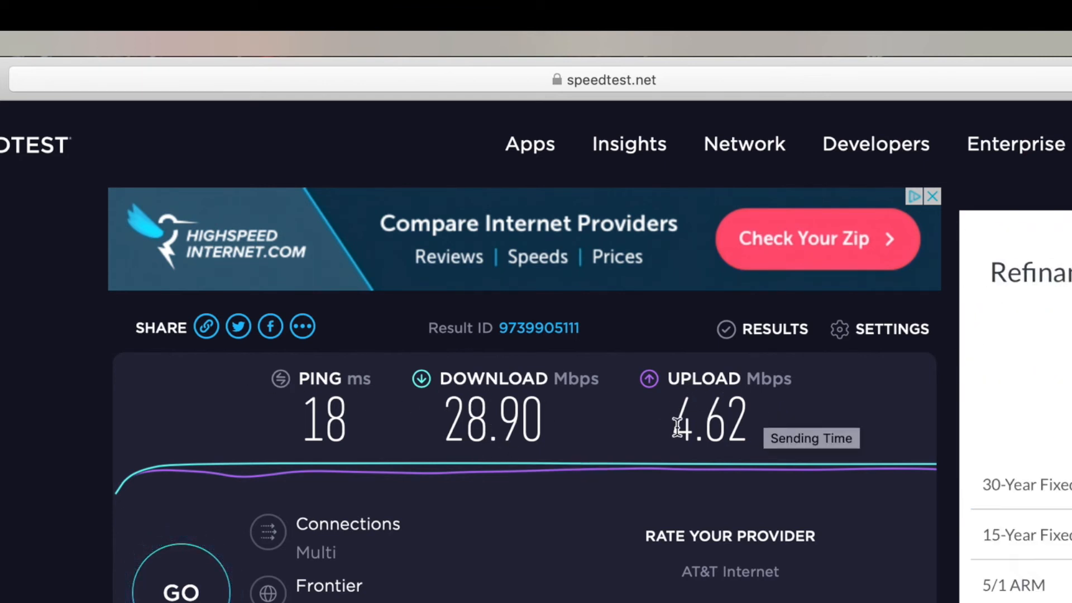